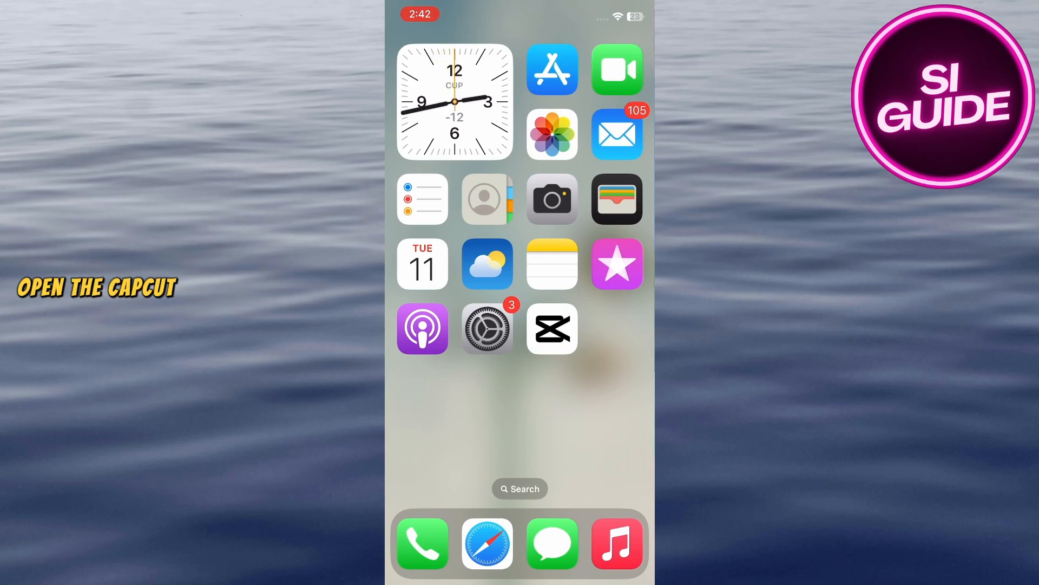
Launch CapCut from its icon on the iPhone home screen.
left_click(552, 328)
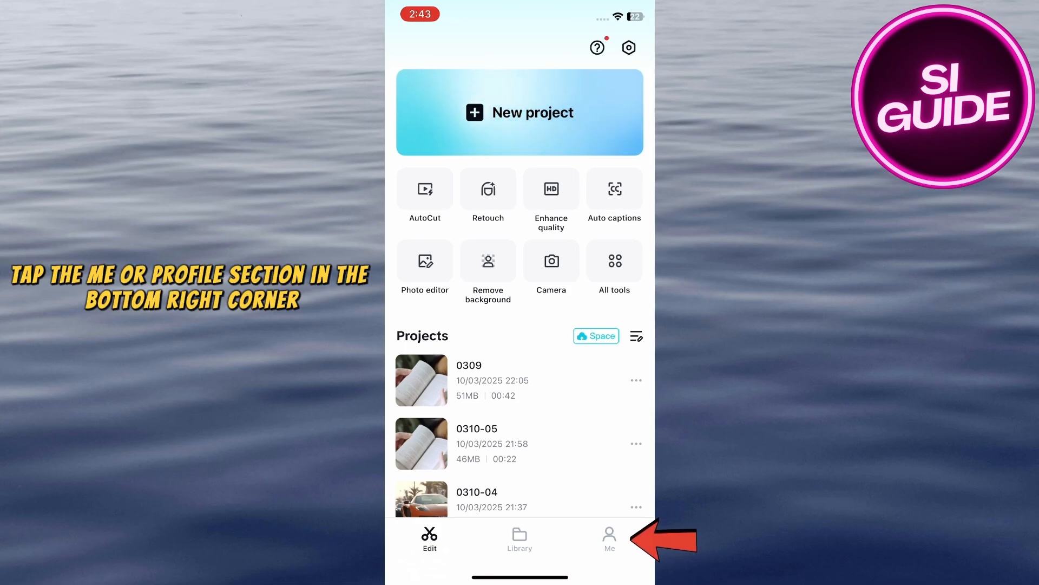
Go to the Me profile page and show the account options menu.
left_click(608, 538)
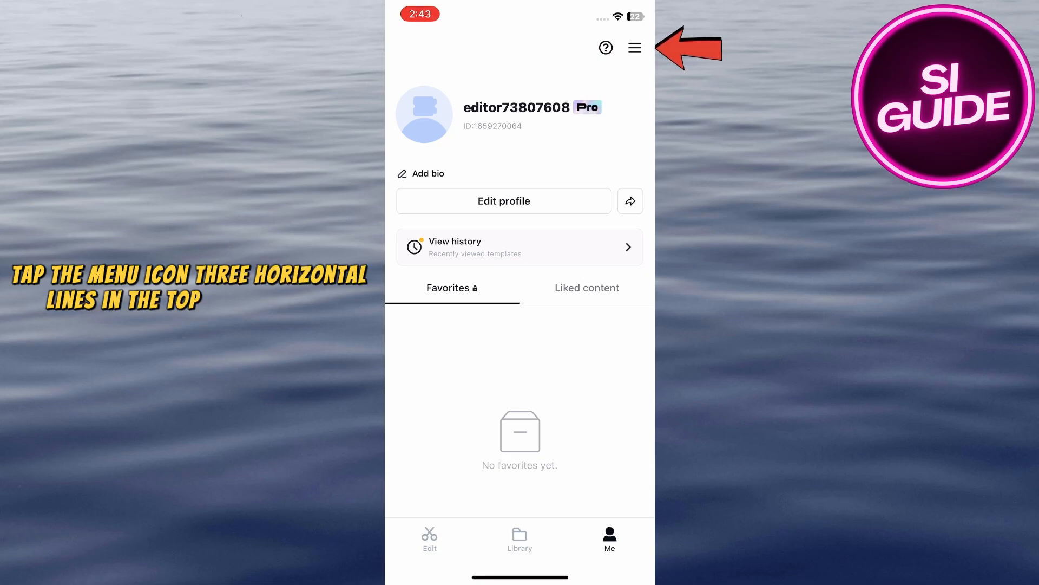
left_click(633, 48)
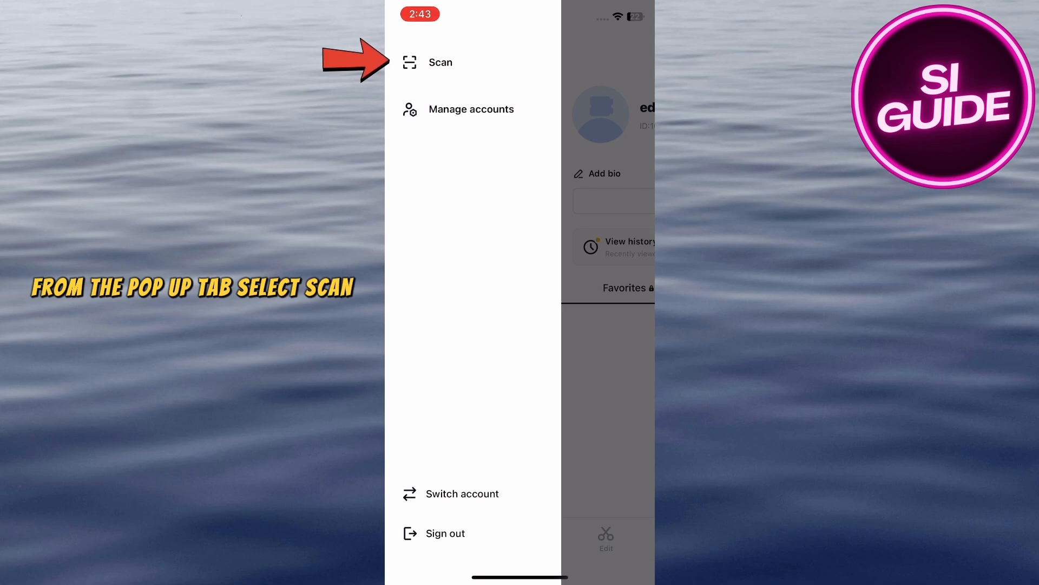
Visit the QR Scan screen from the account menu, then return to the Edit home screen.
left_click(439, 62)
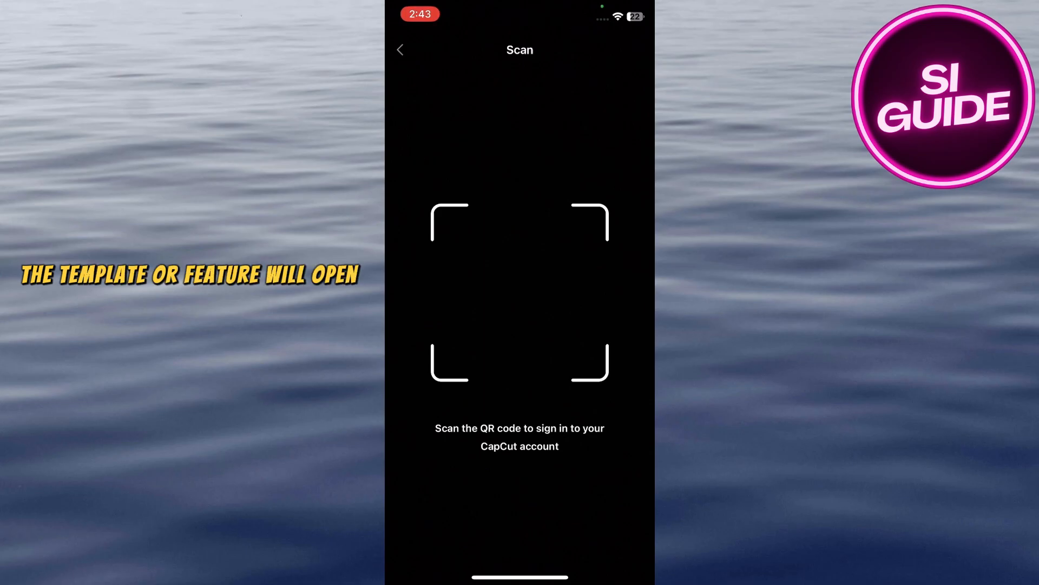
left_click(400, 50)
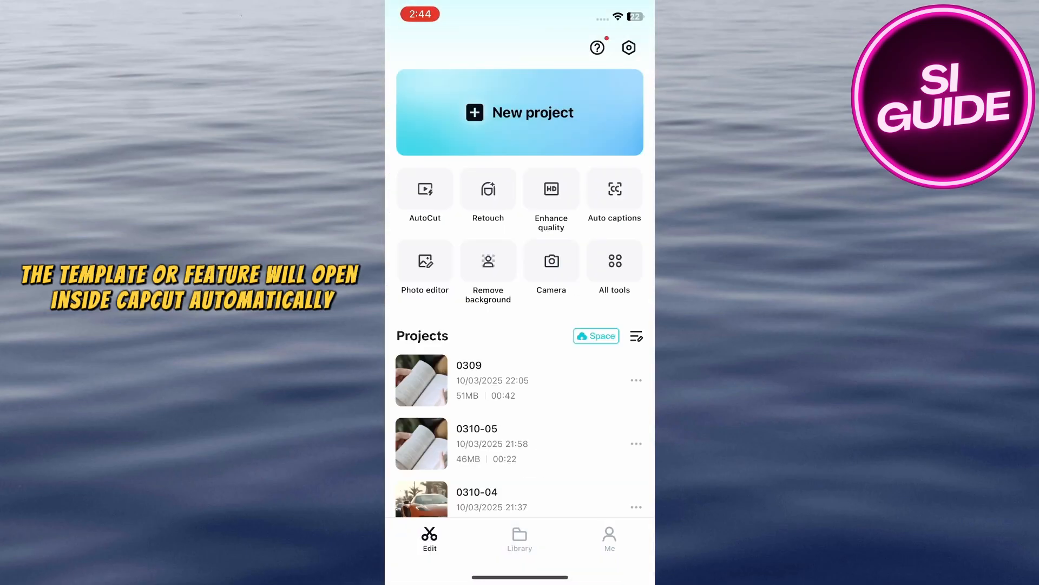